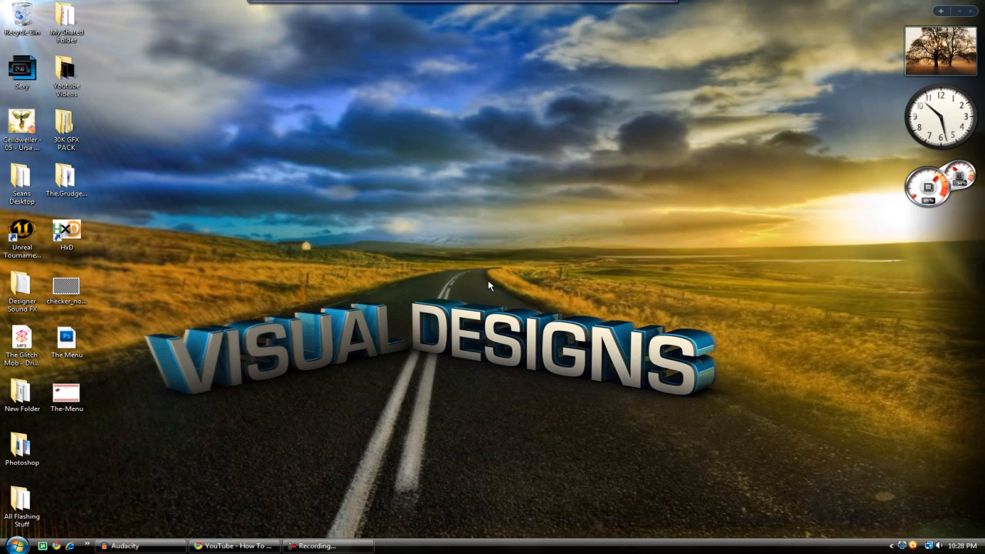
mouse_move(425, 274)
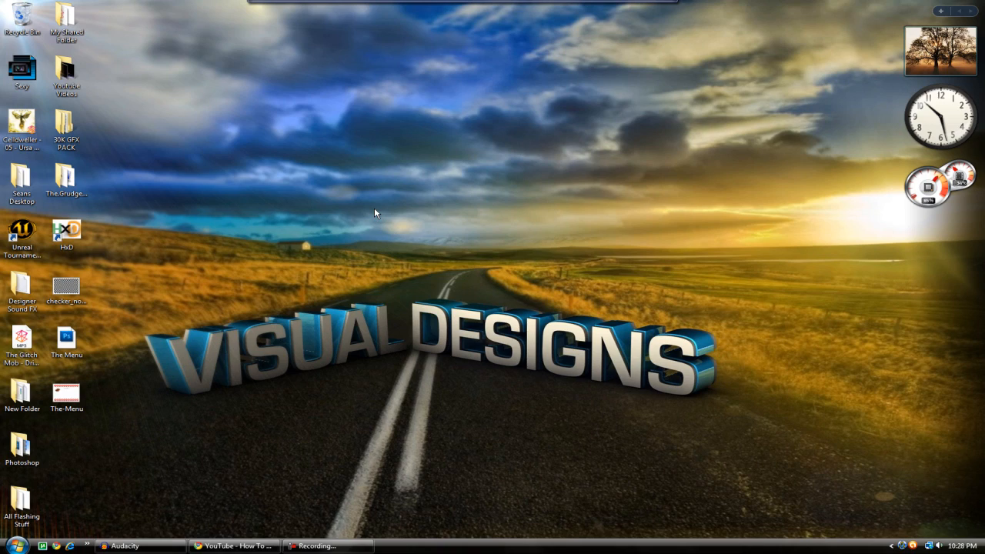
mouse_move(268, 219)
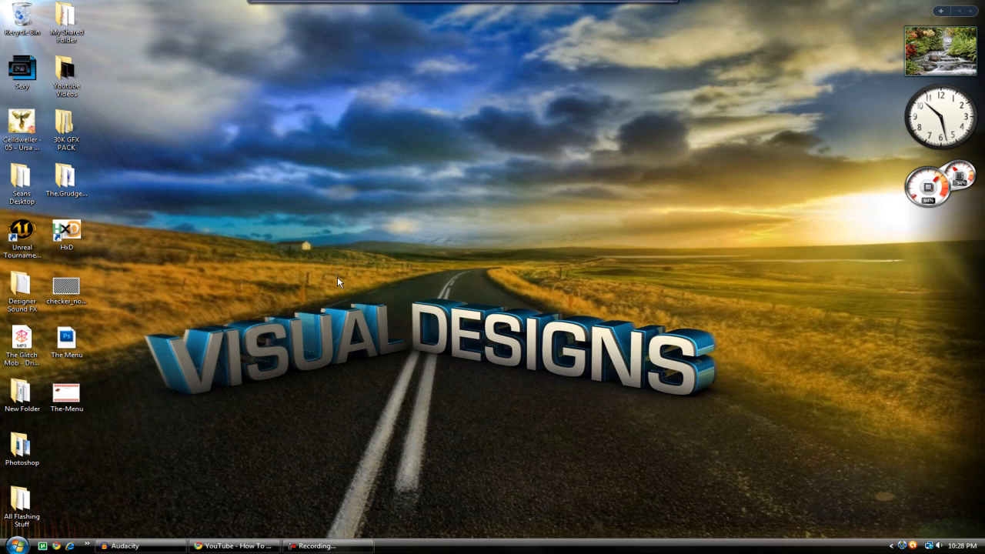
mouse_move(253, 446)
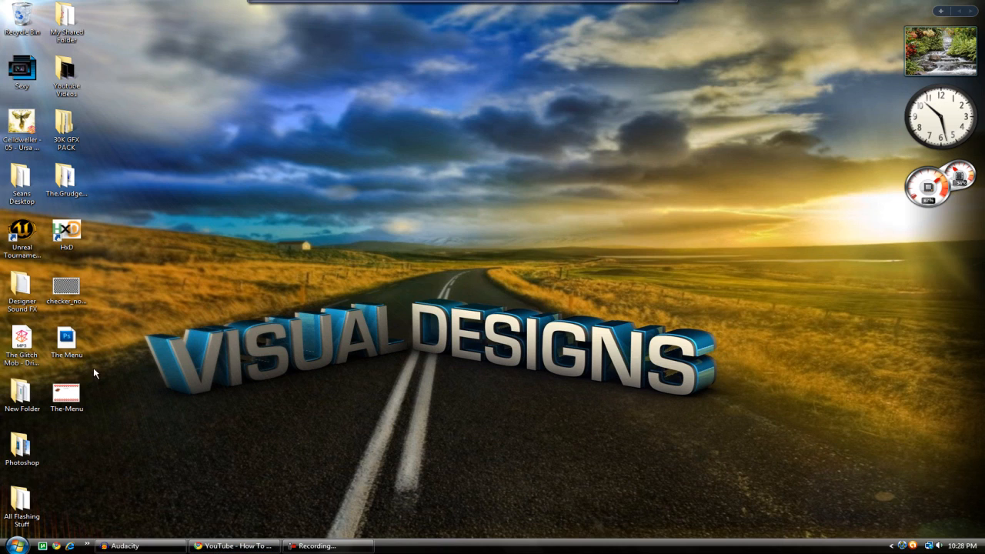
- Review the Thrausi tutorial video page, scrolling through comments and back to the description's plugin link
click(234, 545)
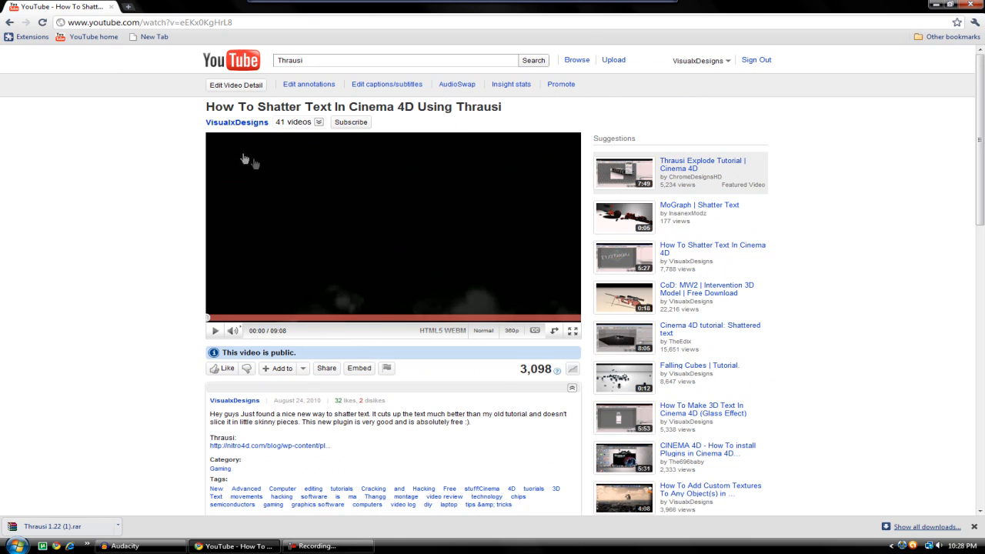
triple_click(354, 106)
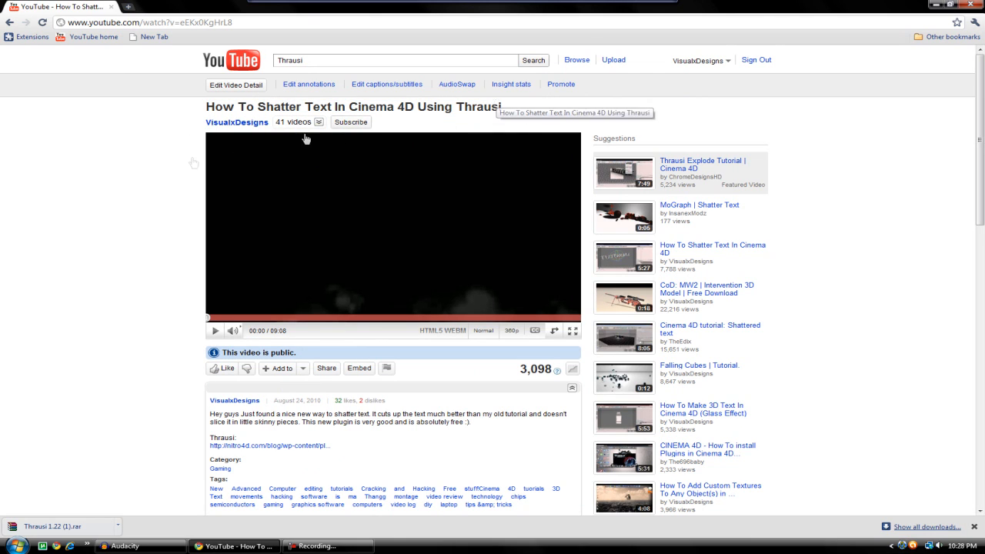
scroll(down, 3)
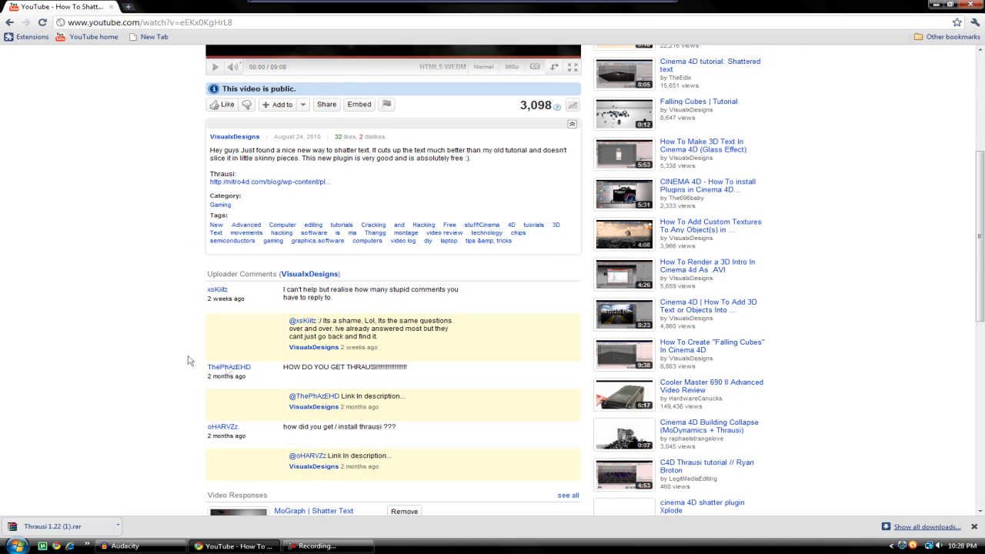
scroll(down, 3)
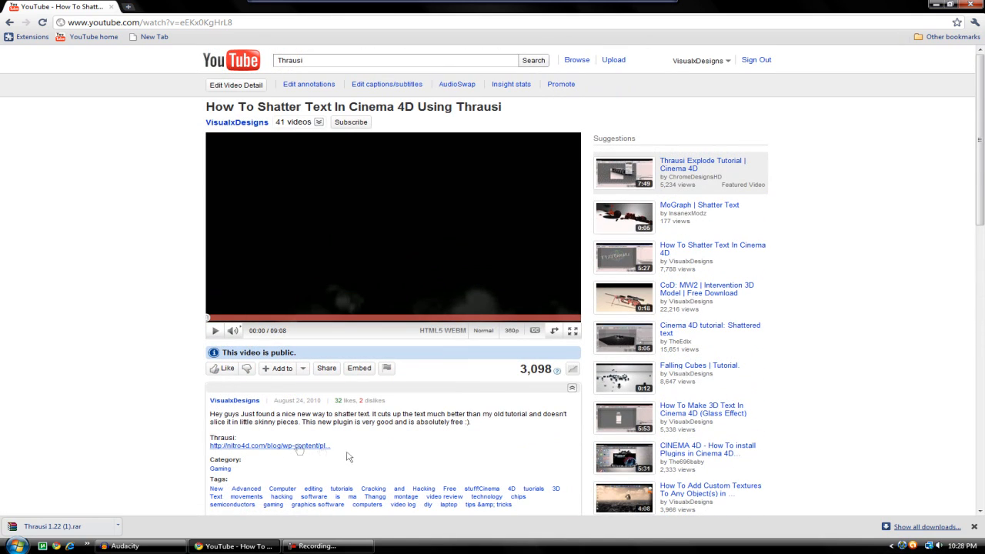
mouse_move(293, 447)
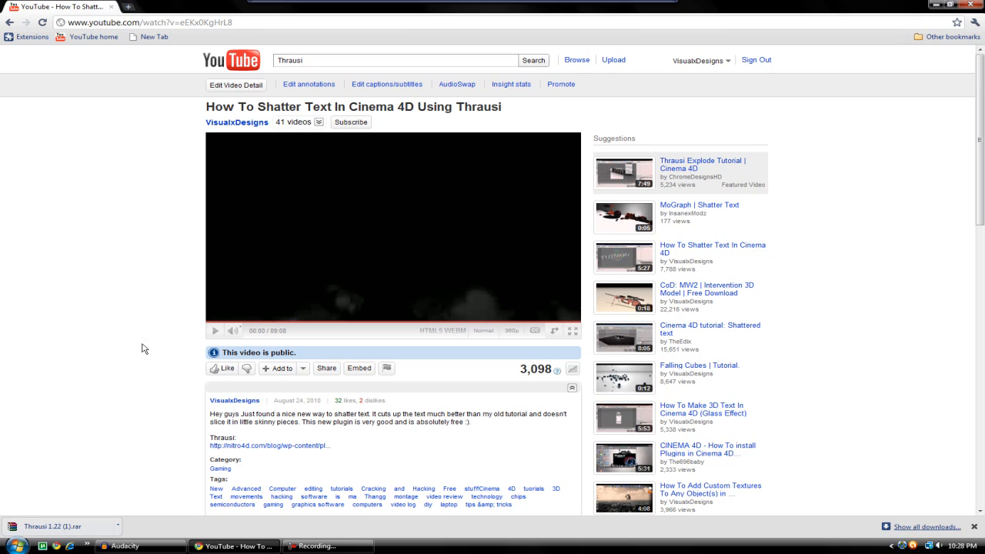
mouse_move(105, 247)
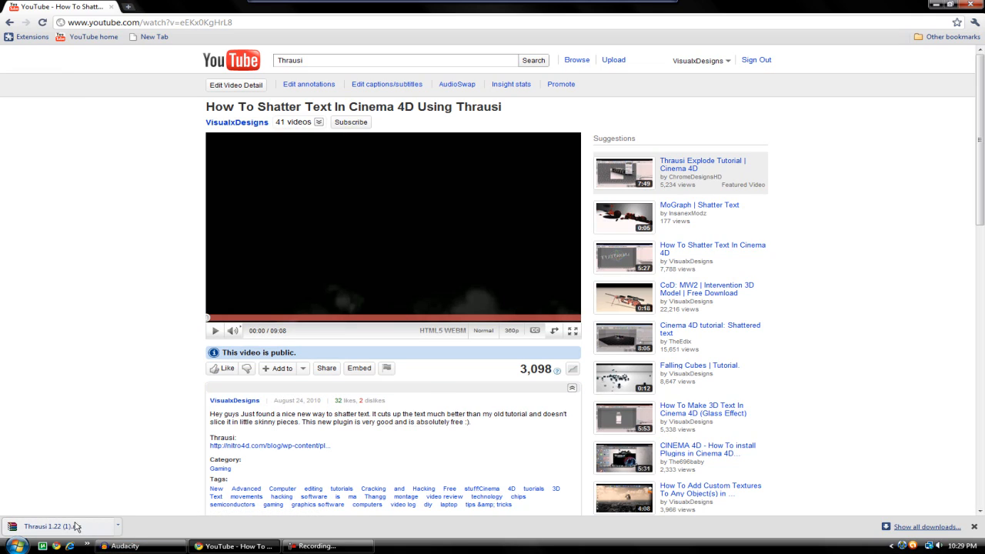
- Extract the Thrausi 1.22 folder from the downloaded rar archive onto the desktop
click(50, 526)
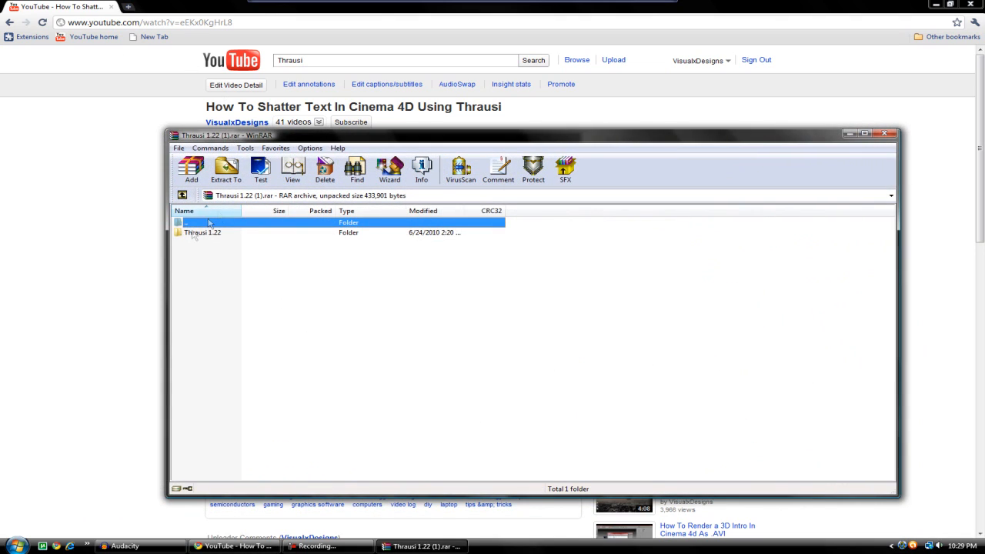
click(225, 168)
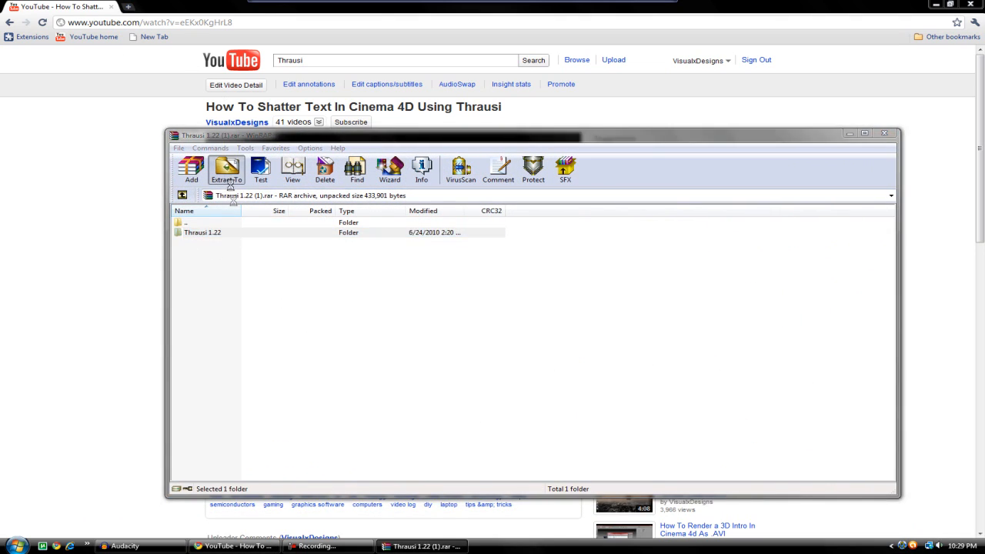
click(224, 167)
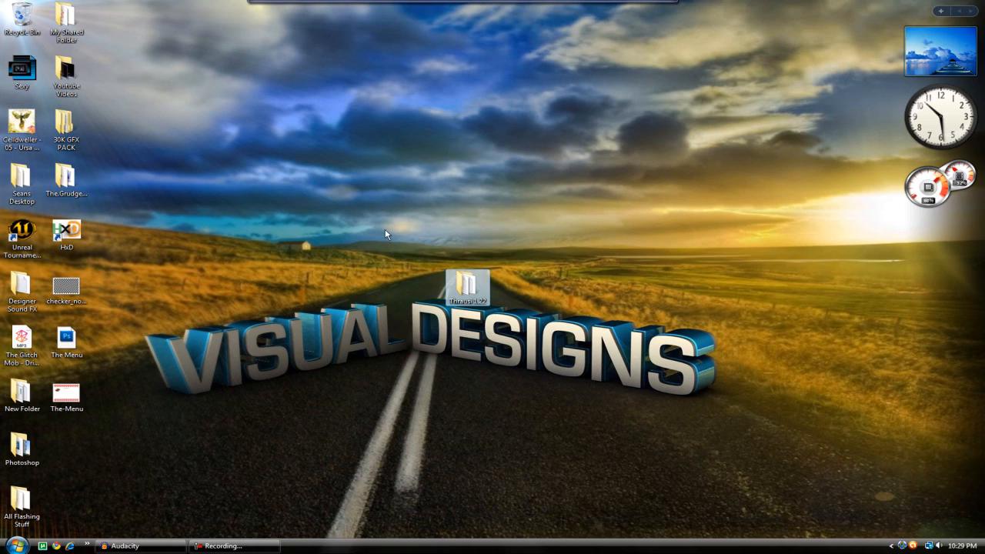
- Open the Computer window from the Start menu to list the drives
click(14, 545)
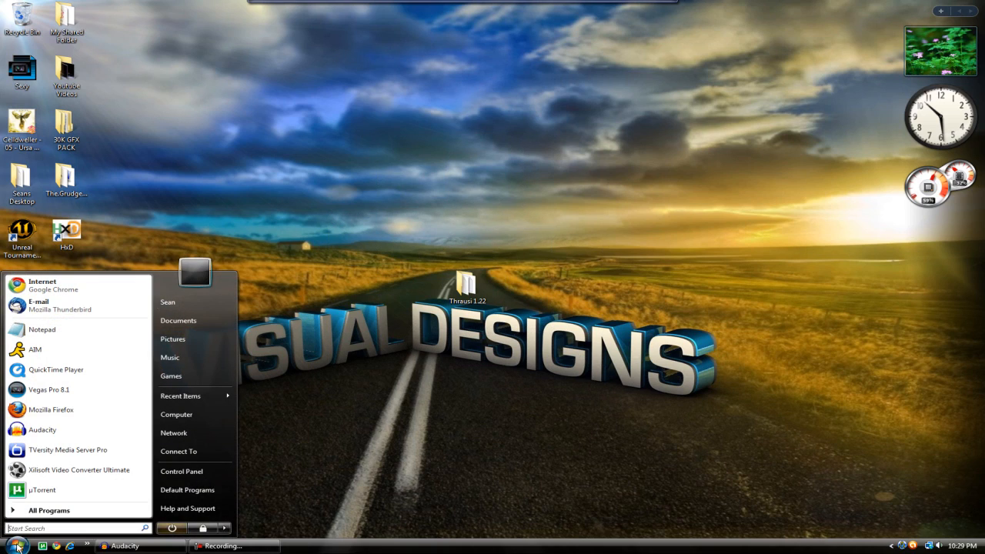
mouse_move(192, 396)
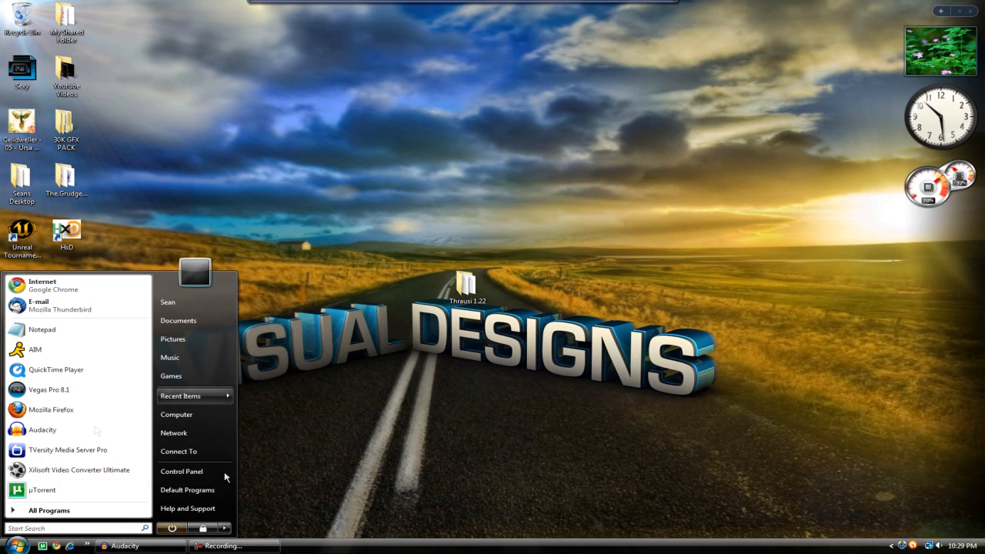
mouse_move(179, 320)
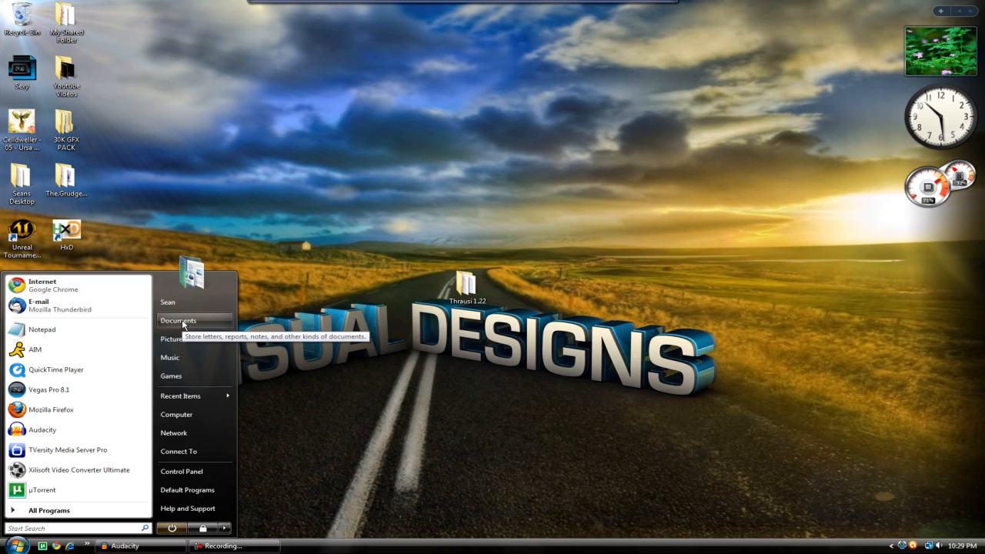
click(176, 414)
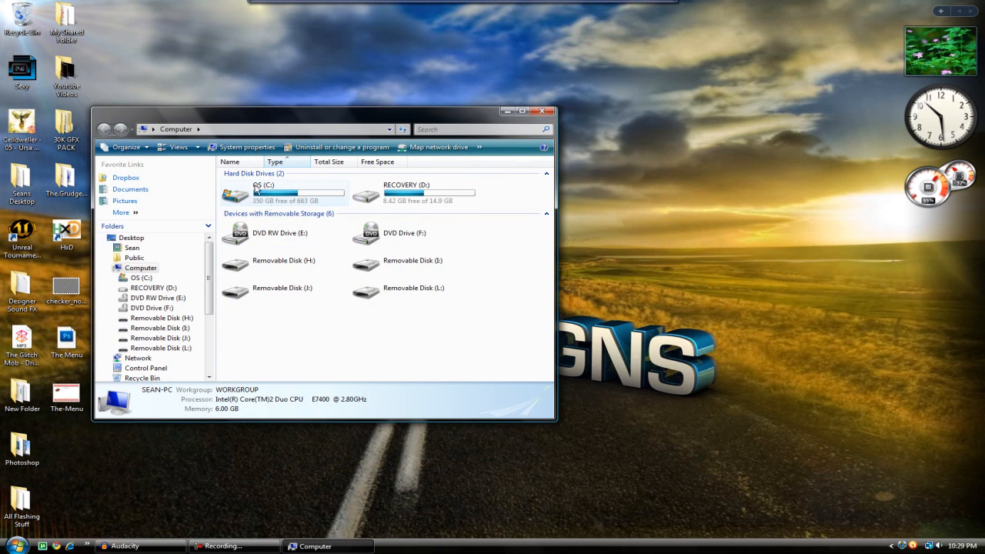
- Browse into OS (C:) toward the MAXON CINEMA 4D R11.5 plugins folder for Thrausi 1.22
double_click(262, 192)
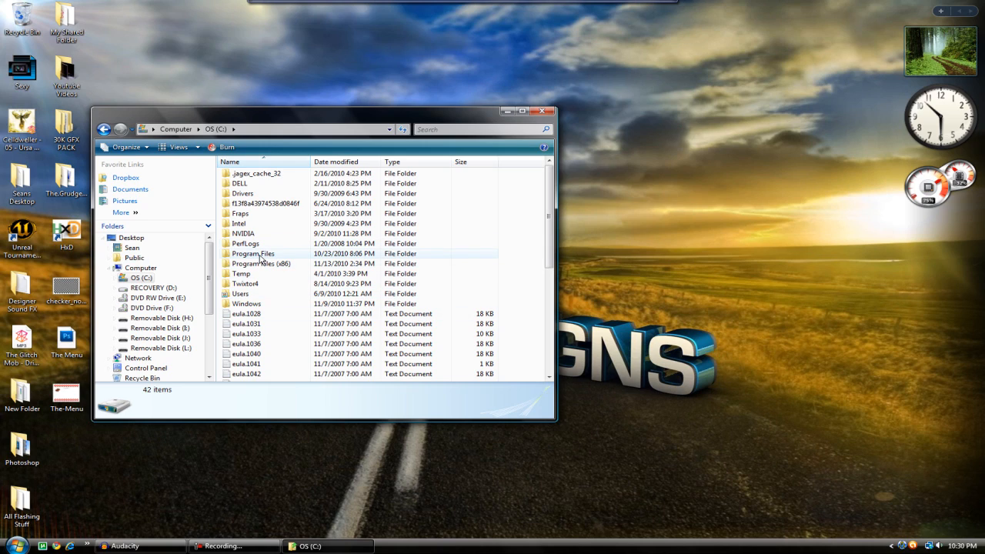
double_click(252, 253)
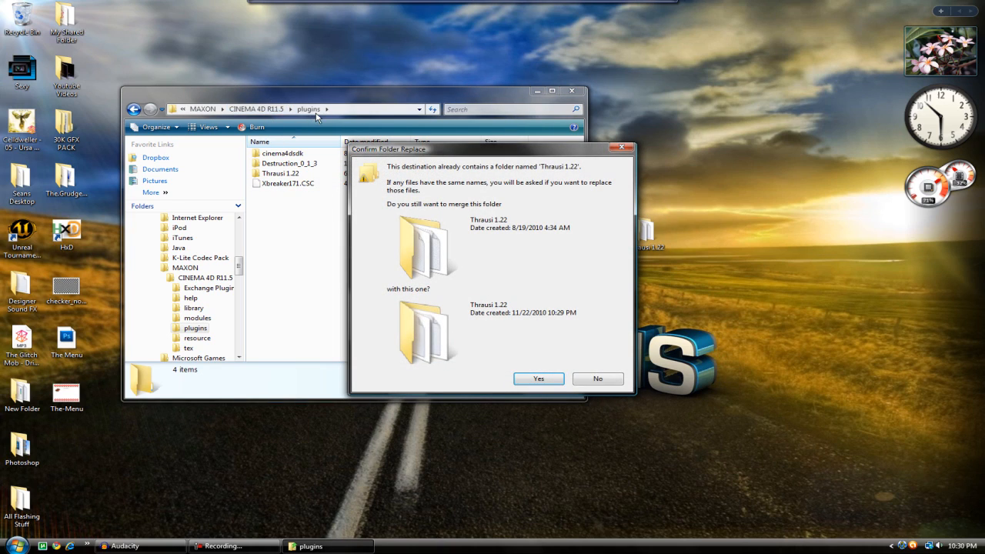
mouse_move(430, 177)
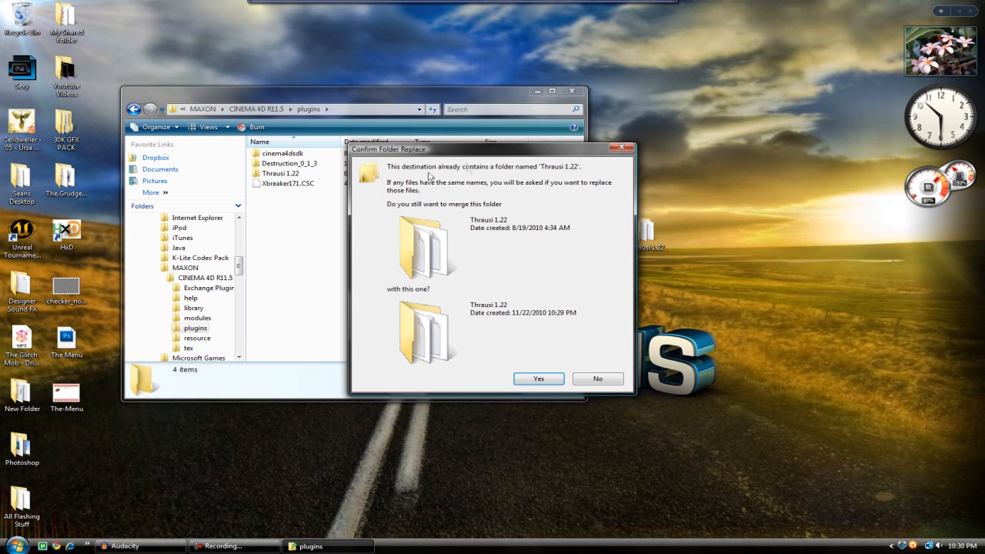
mouse_move(622, 394)
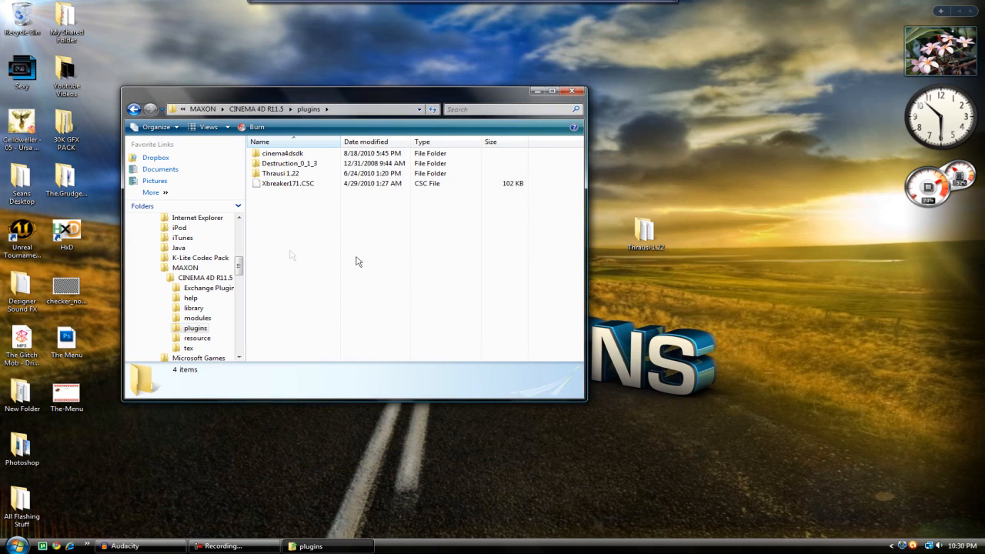
mouse_move(544, 284)
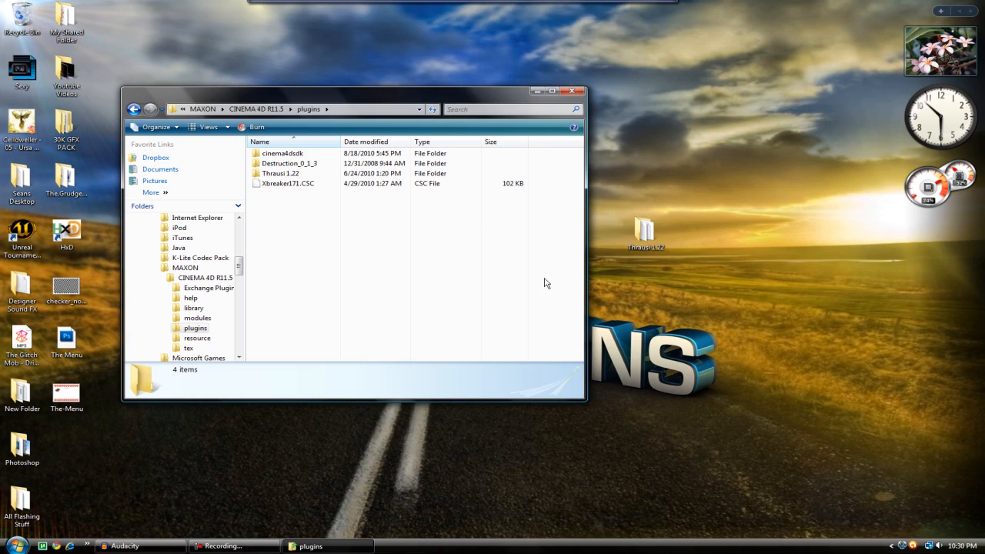
mouse_move(470, 234)
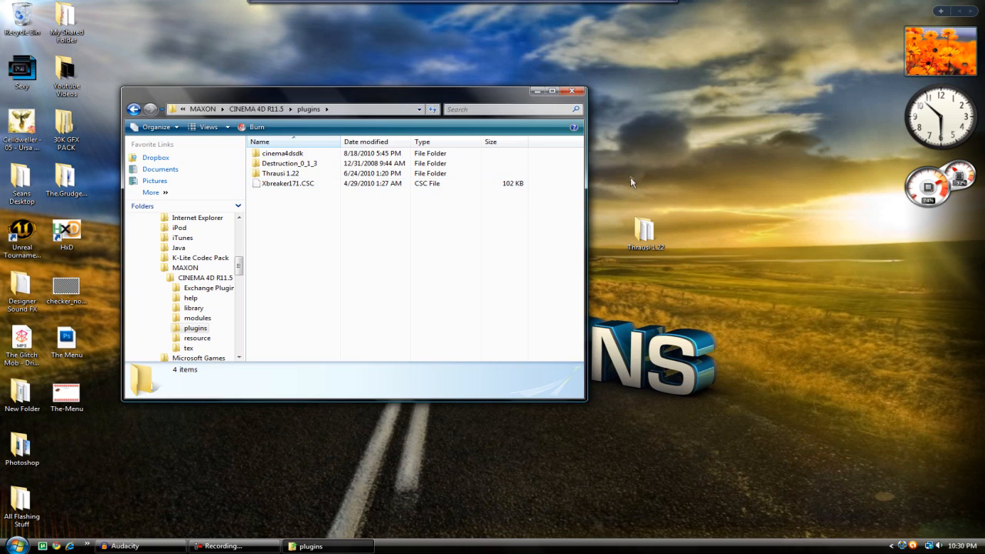
mouse_move(536, 216)
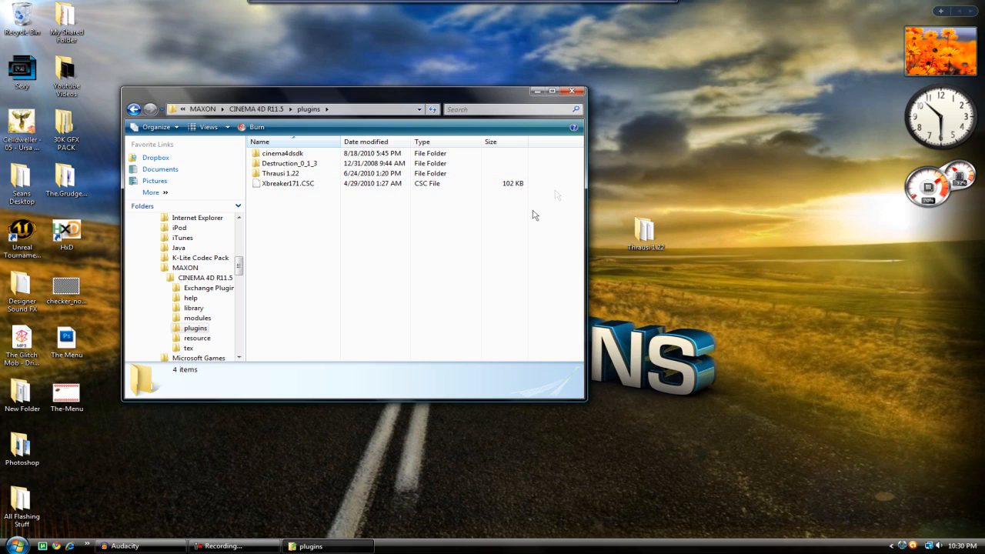
- Close the plugins folder window, returning to the desktop
click(574, 91)
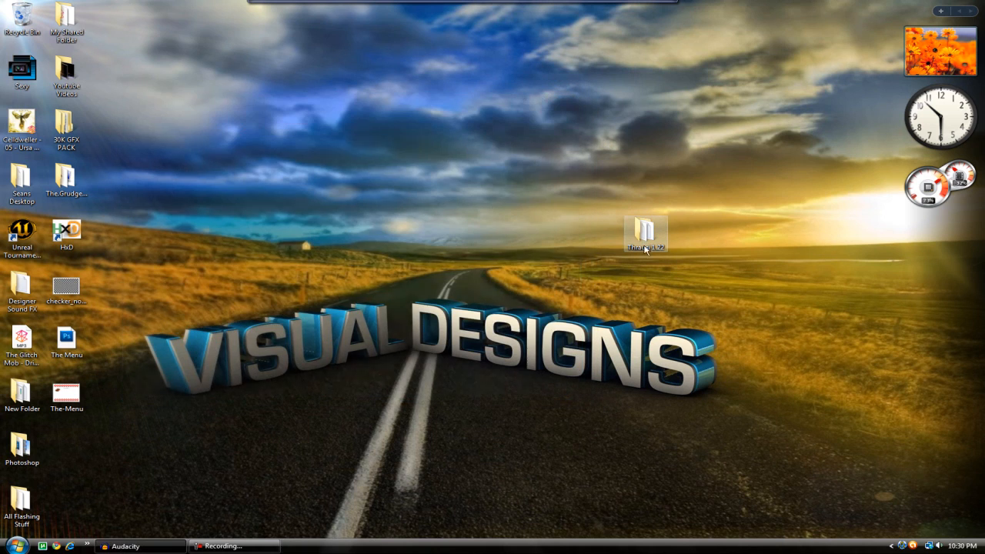